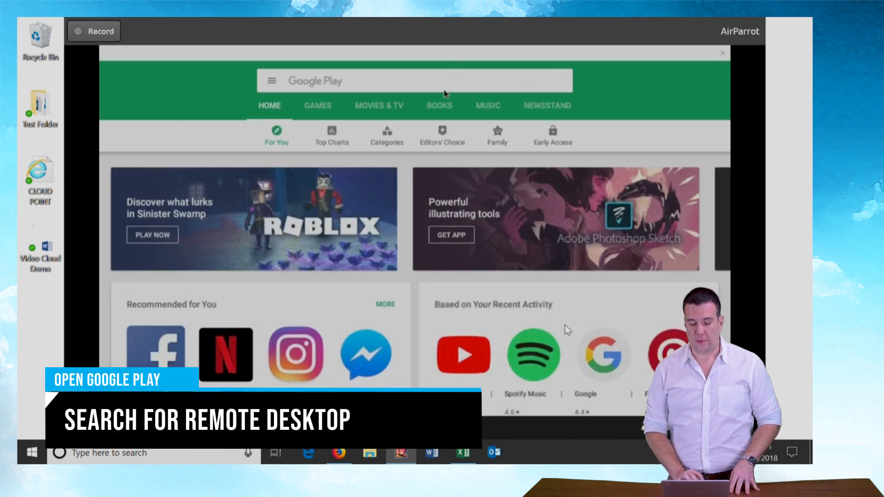
Search Google Play for Remote Desktop and install Microsoft Remote Desktop
left_click(395, 80)
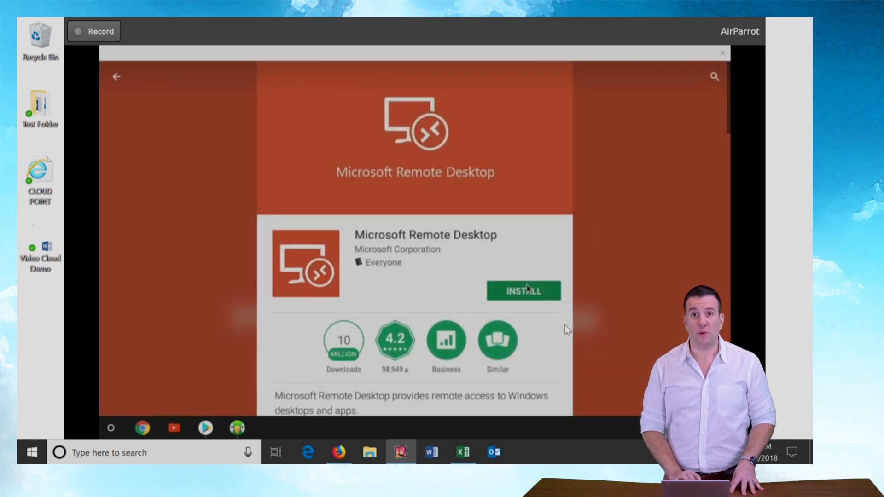
left_click(522, 291)
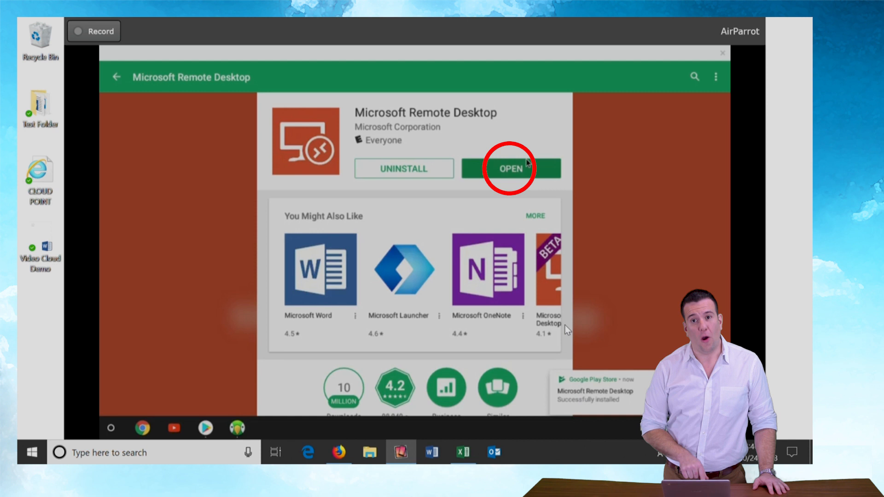
Open the installed Remote Desktop app and pin its icon to the Chromebook shelf
left_click(511, 168)
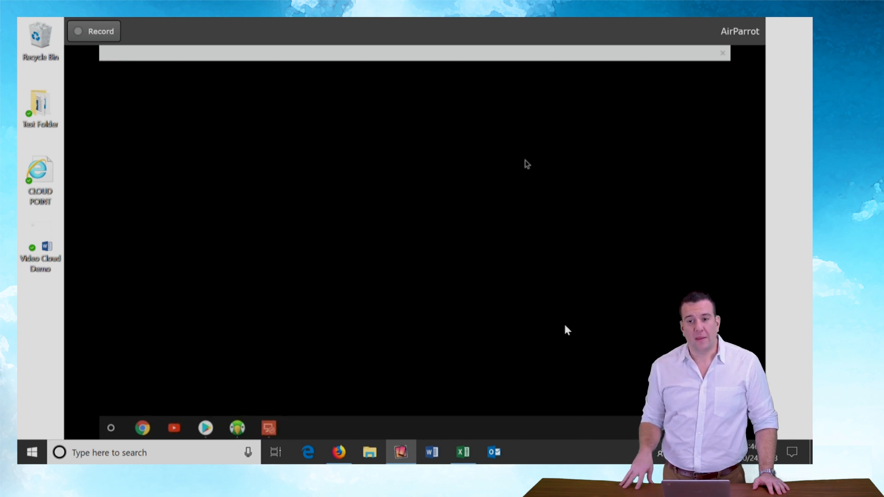
left_click(269, 428)
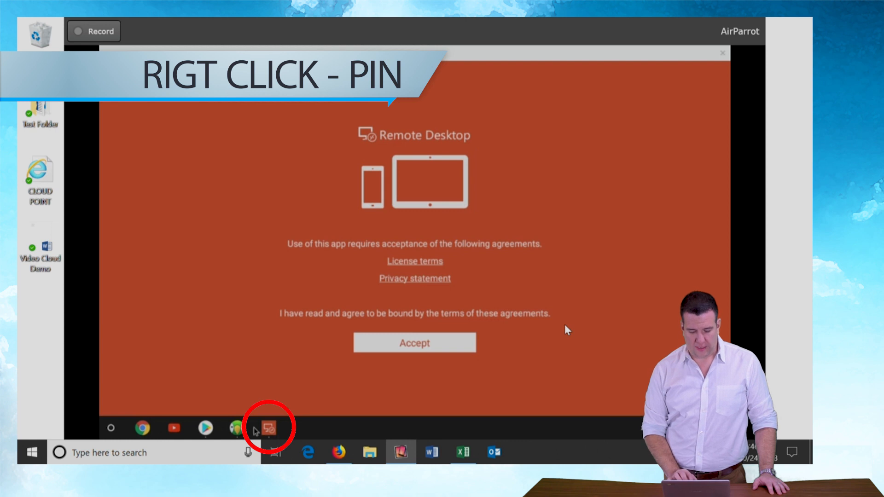
mouse_move(270, 429)
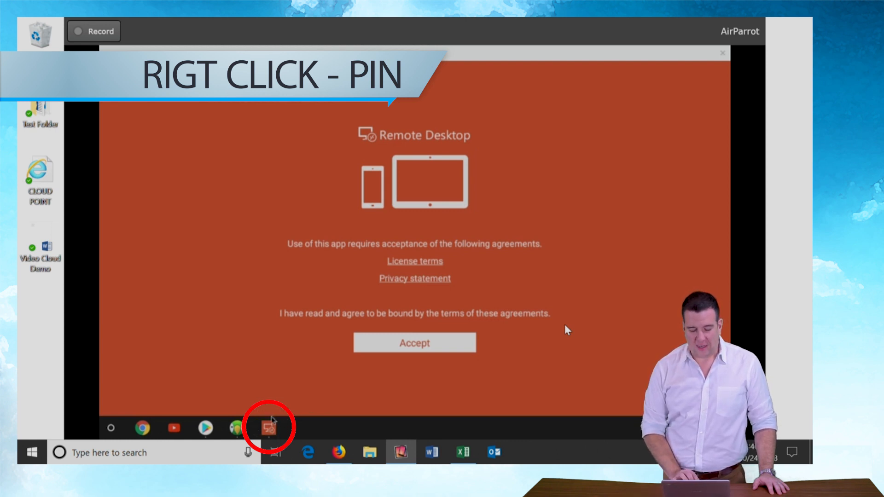
right_click(268, 427)
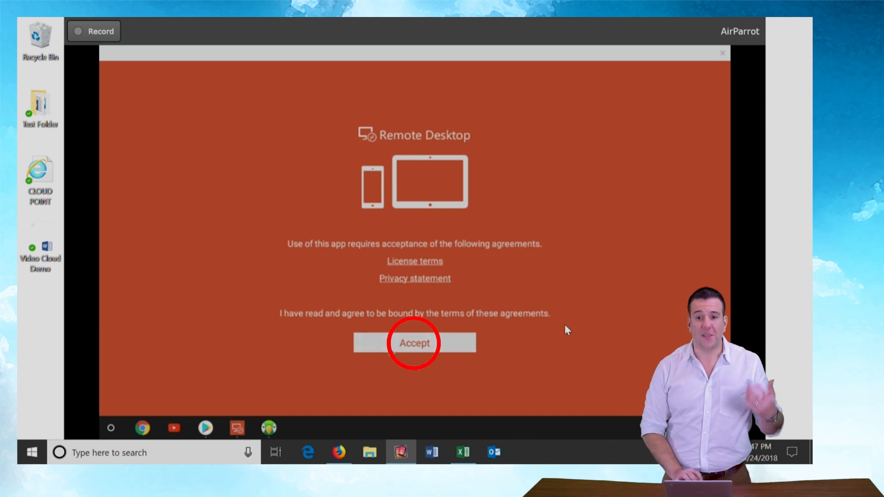
Accept the license agreement and show the Desktop / Remote Resource Feed add options
left_click(414, 343)
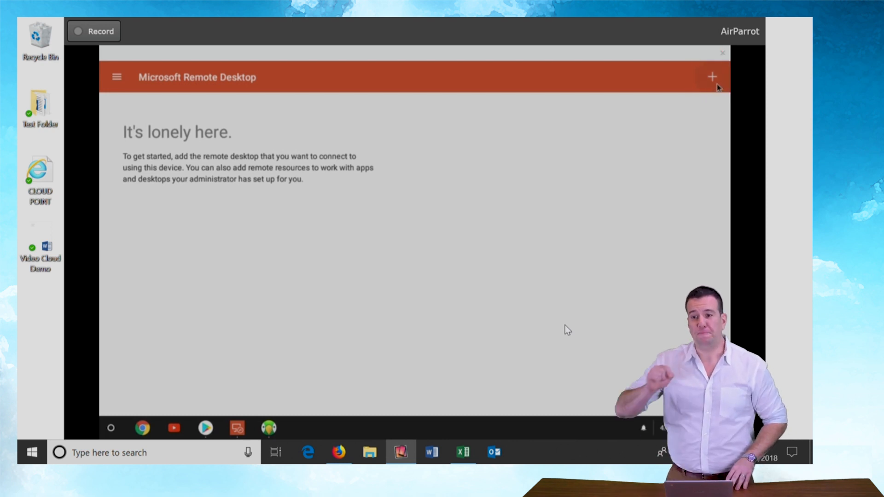
left_click(711, 77)
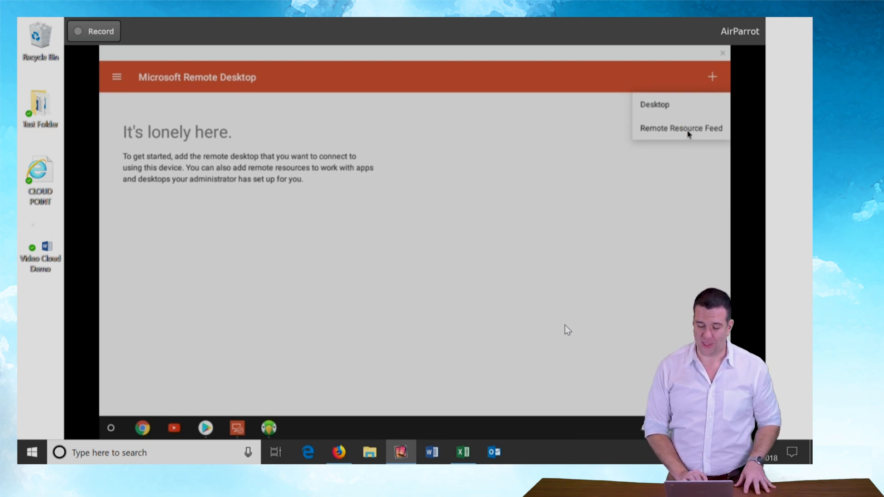
Start a Remote Resource Feed with the work email address as the Feed URL
left_click(681, 128)
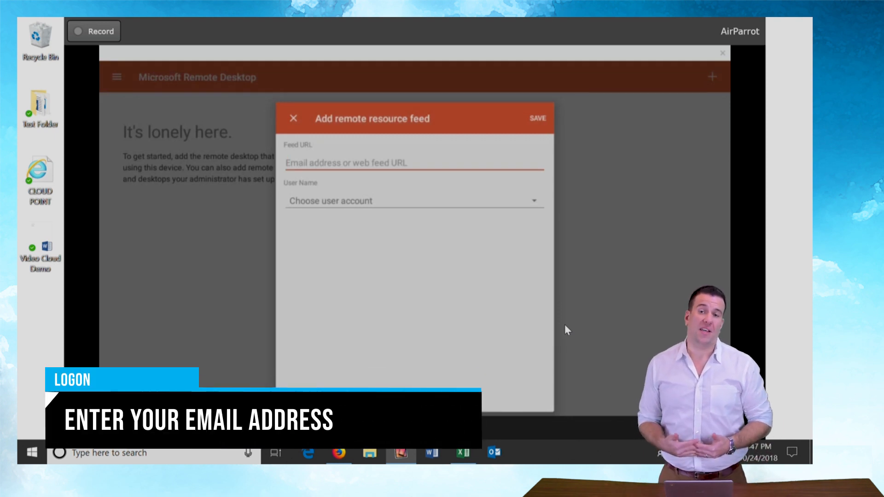
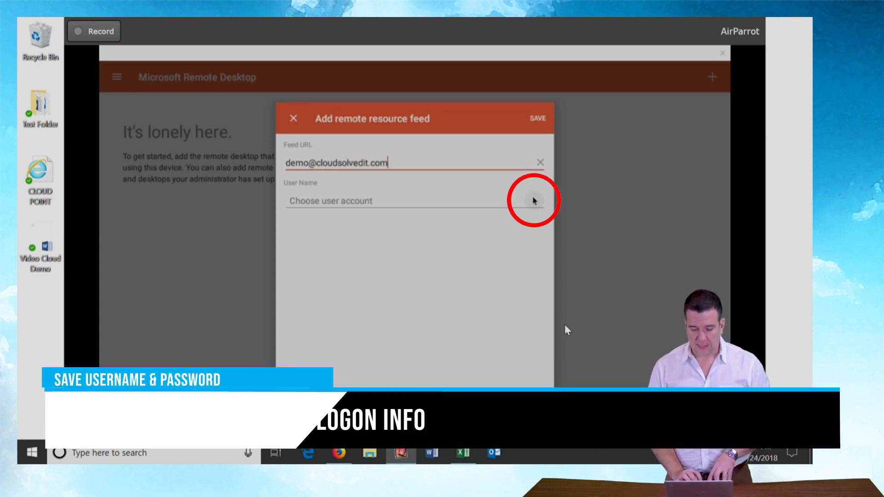
left_click(533, 200)
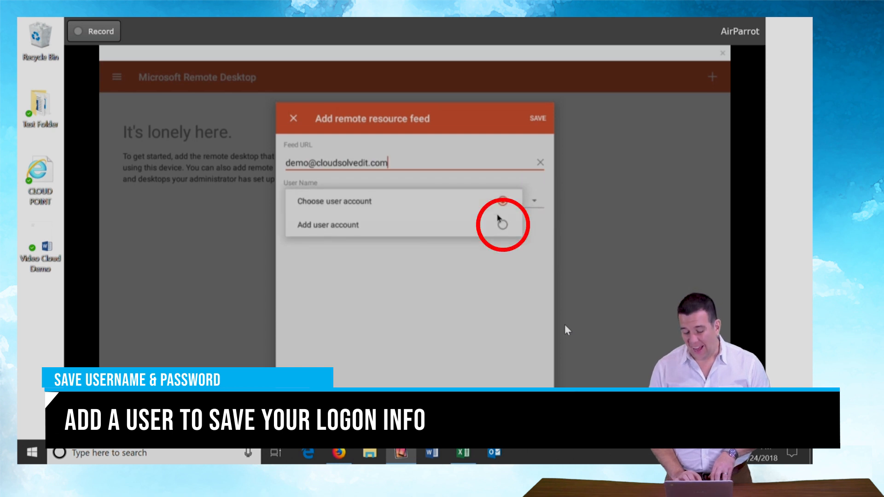
left_click(327, 224)
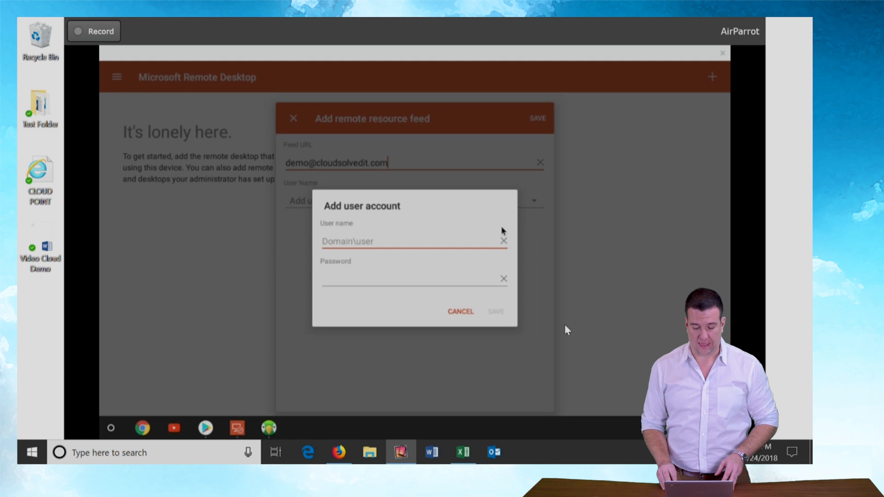
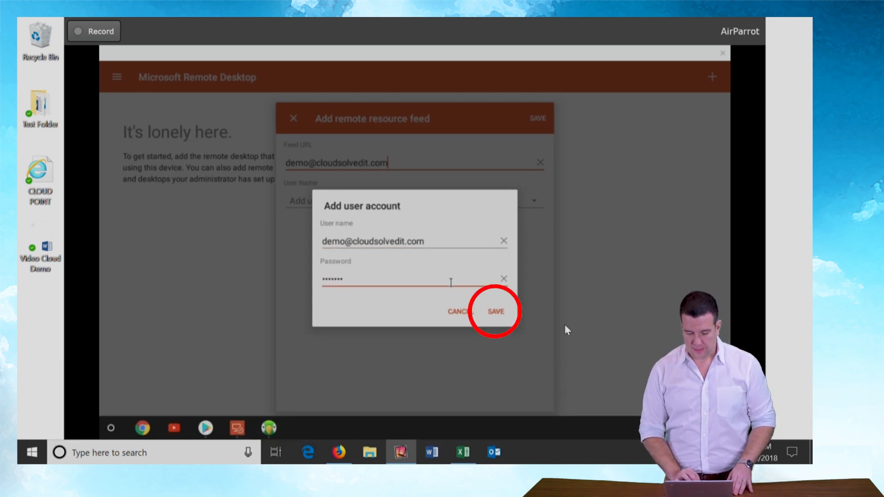
left_click(496, 311)
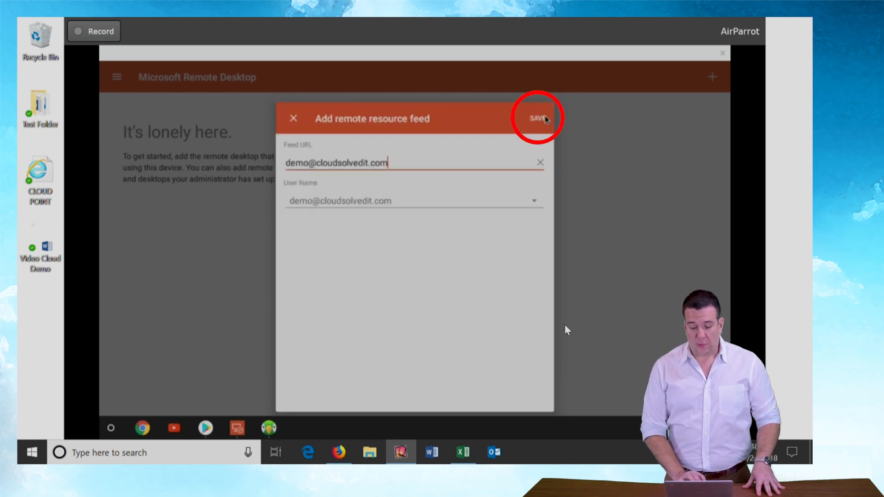
Save the feed for discovery and confirm the discovered feed URL to list Work Resources
left_click(537, 119)
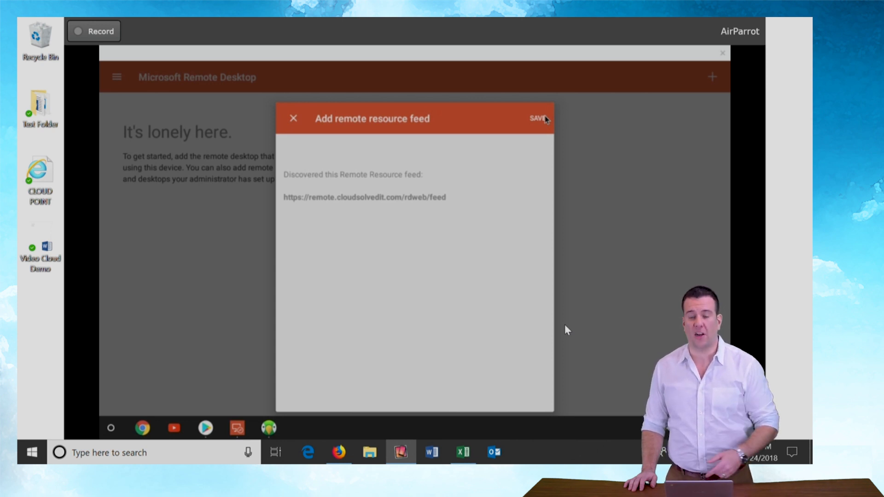
left_click(536, 118)
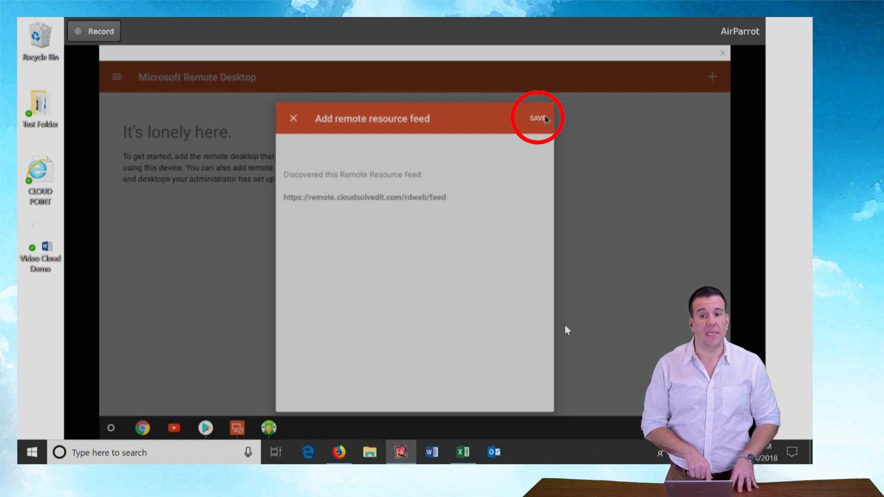
left_click(536, 117)
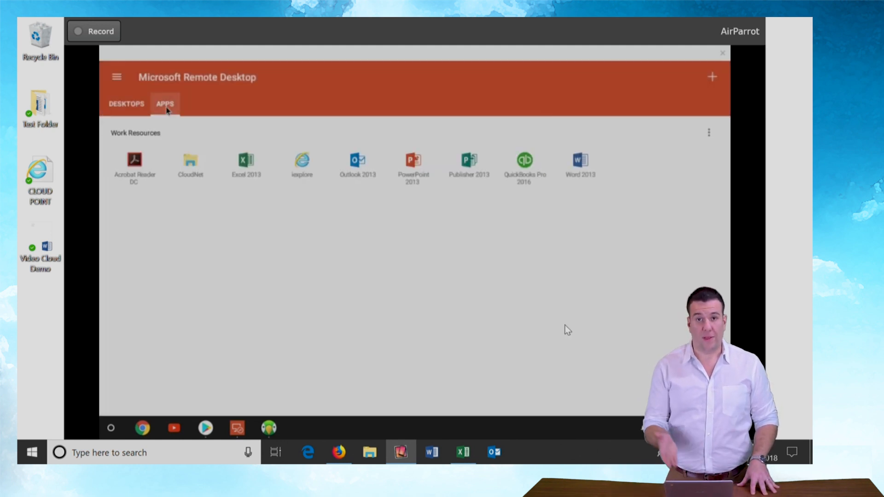